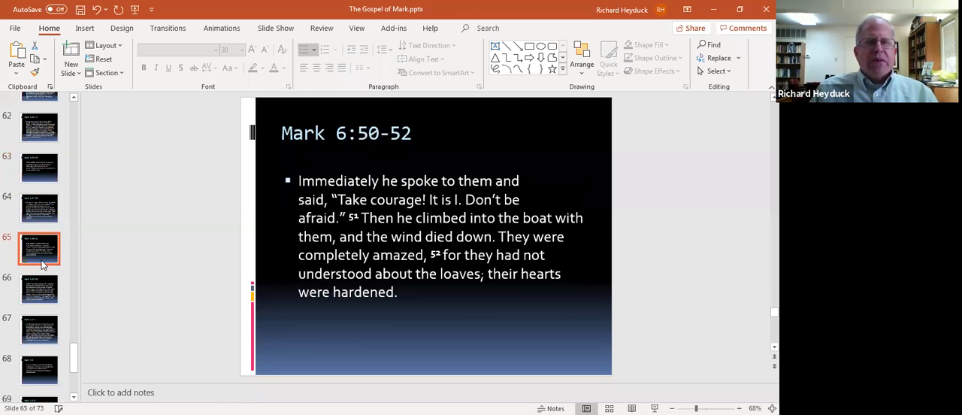
- Show slide 67, Mark 7:1-4 on the Pharisees and unwashed hands
click(39, 330)
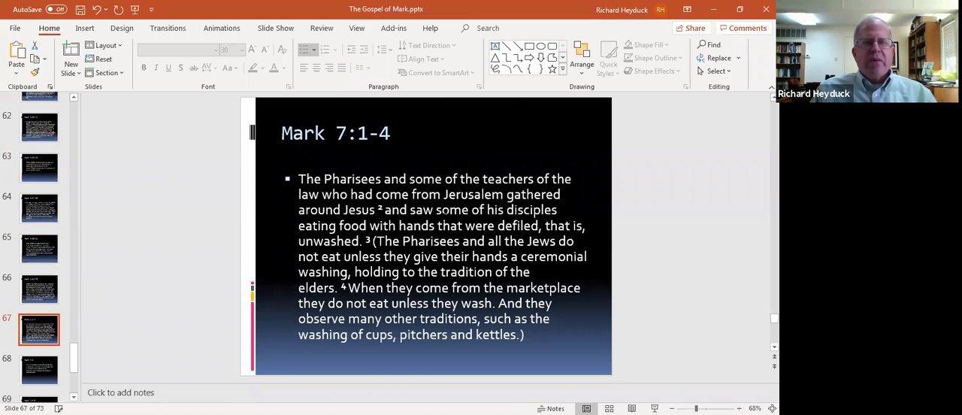
mouse_move(512, 105)
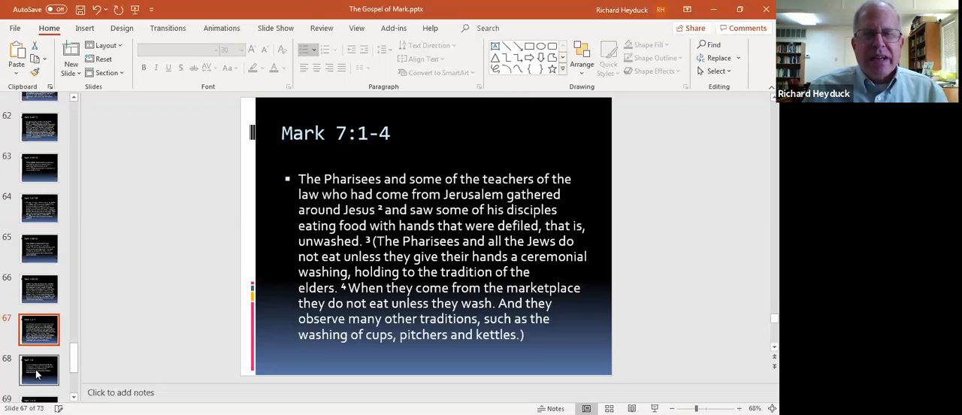
- Page through the thumbnails from slide 68 (Mark 7:5) to the Mark 7:14-15 slide
click(39, 369)
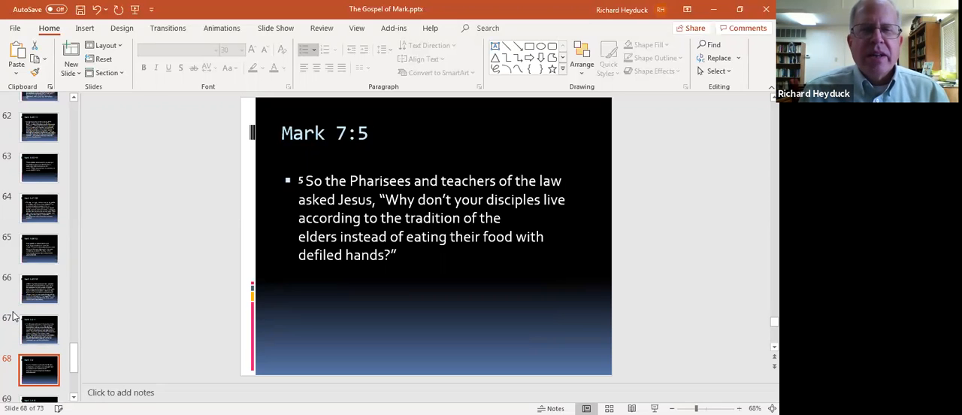
click(39, 330)
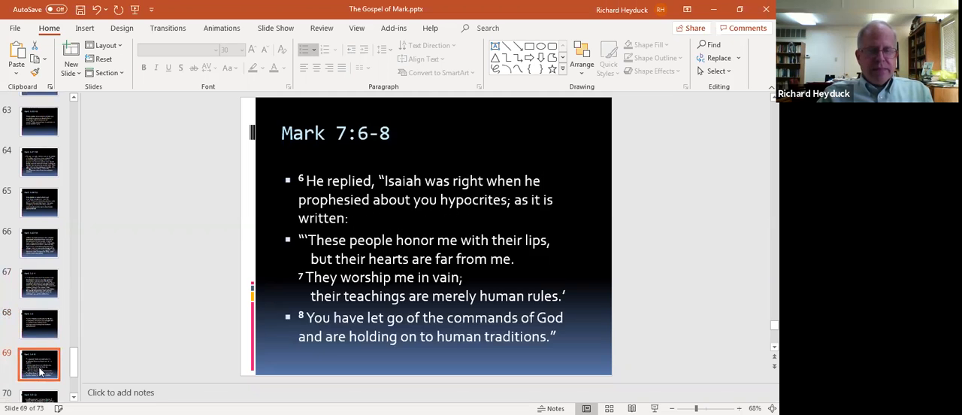
click(39, 324)
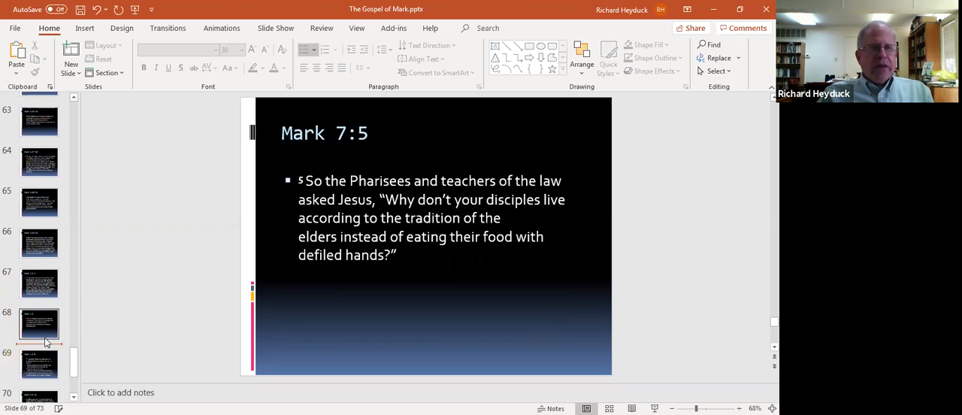
click(39, 323)
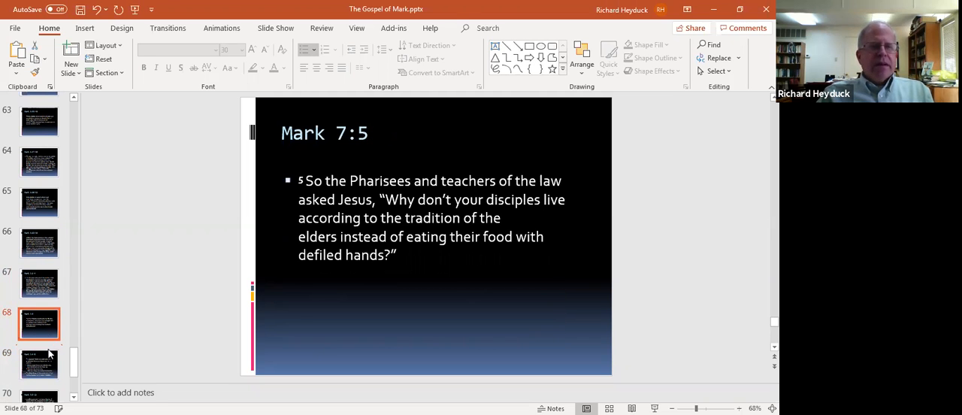
mouse_move(47, 360)
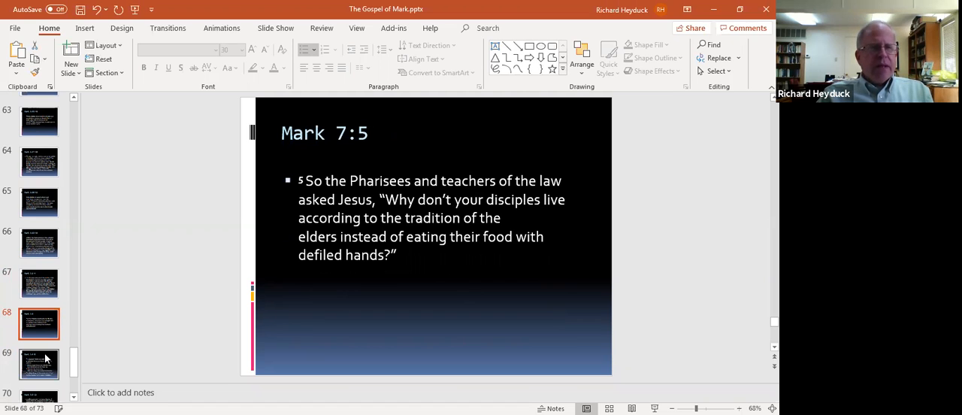
mouse_move(59, 293)
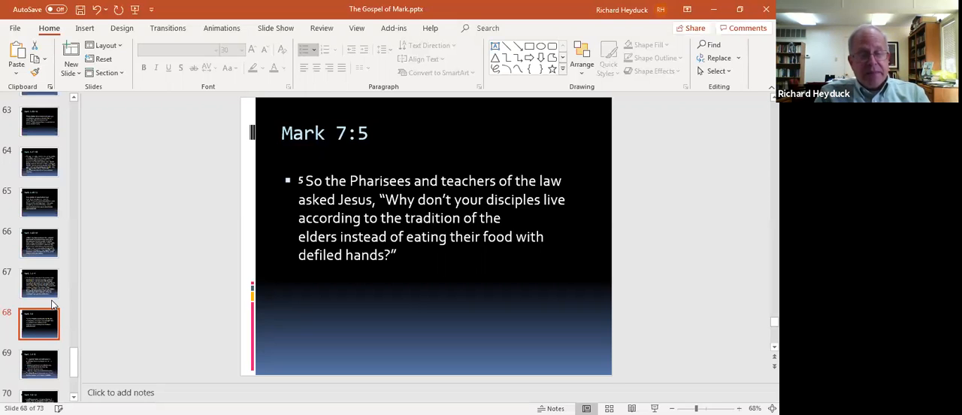
click(39, 364)
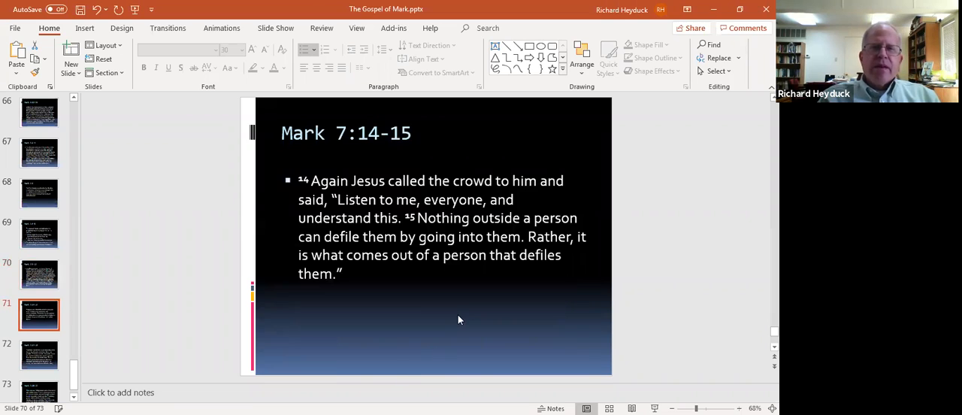
mouse_move(452, 321)
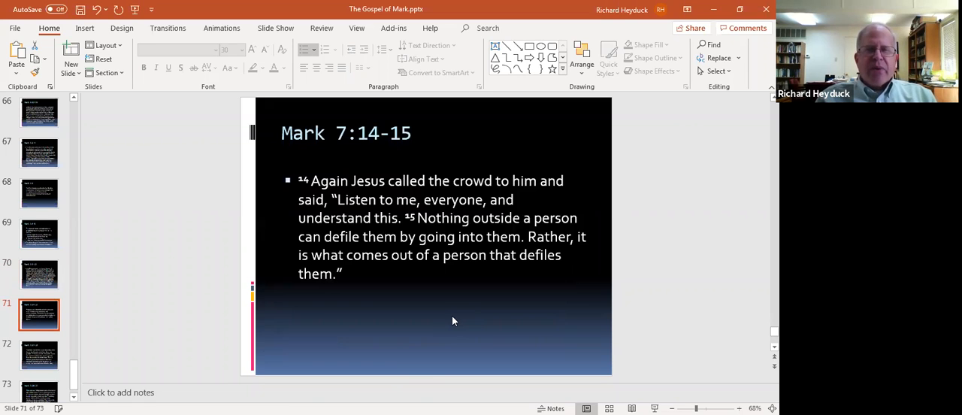
mouse_move(309, 355)
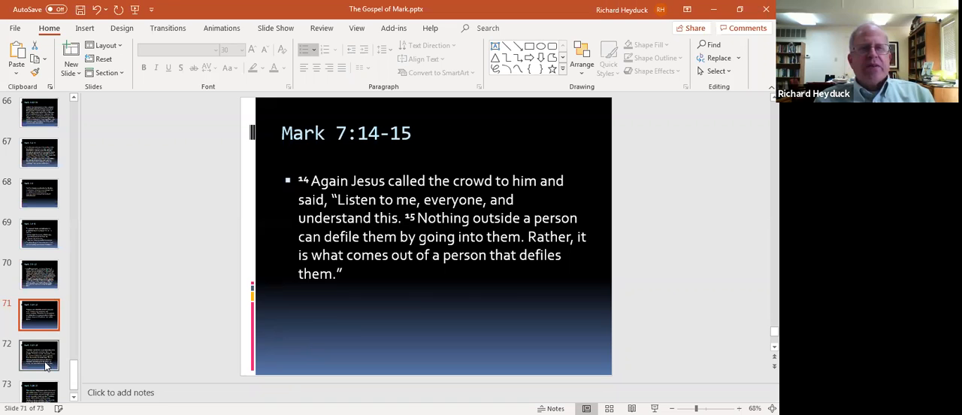
- Advance to slide 73, the final Mark 7:20-23 slide
click(39, 354)
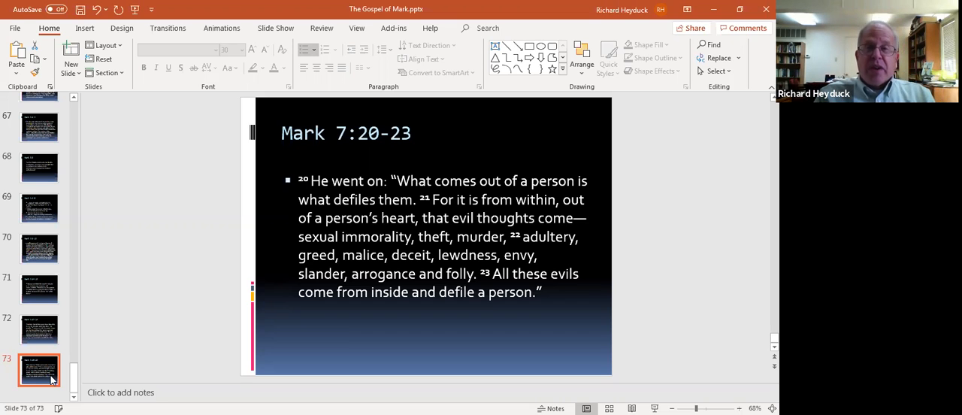
- Return to slide 71, Mark 7:14-15 on what defiles a person
click(40, 329)
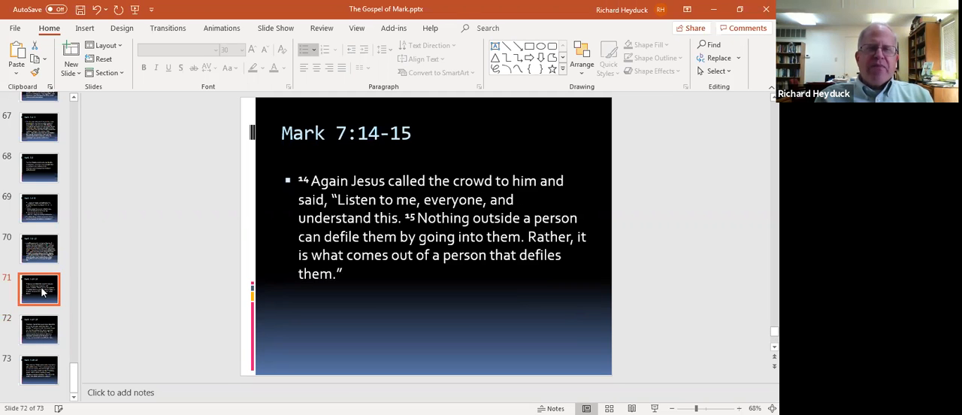
- Show slide 72, Mark 7:17-19, where Jesus declares all foods clean
click(39, 329)
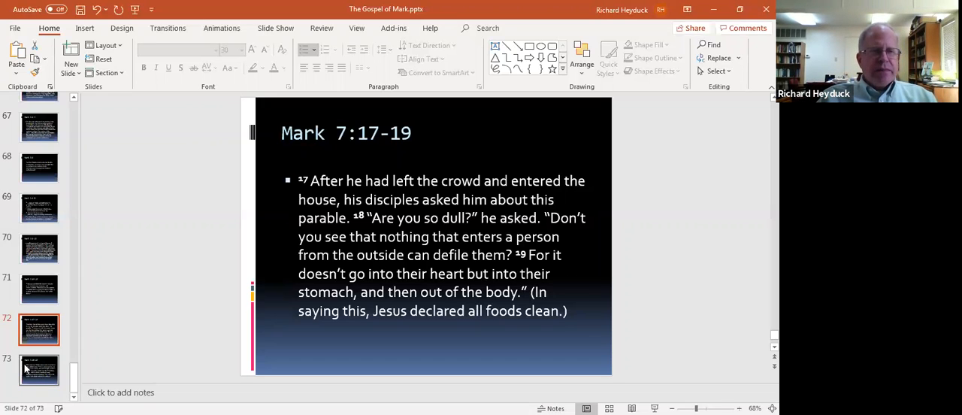
- Display slide 73 of 73, Mark 7:20-23 on evils from within
click(39, 370)
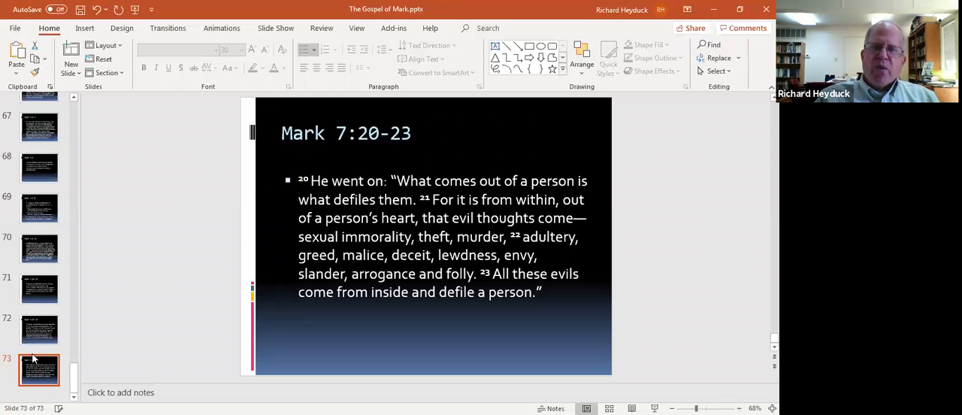
mouse_move(243, 237)
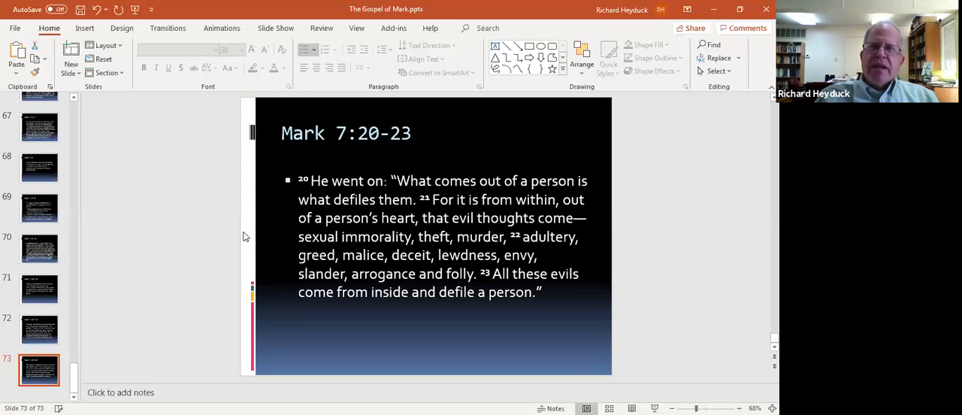